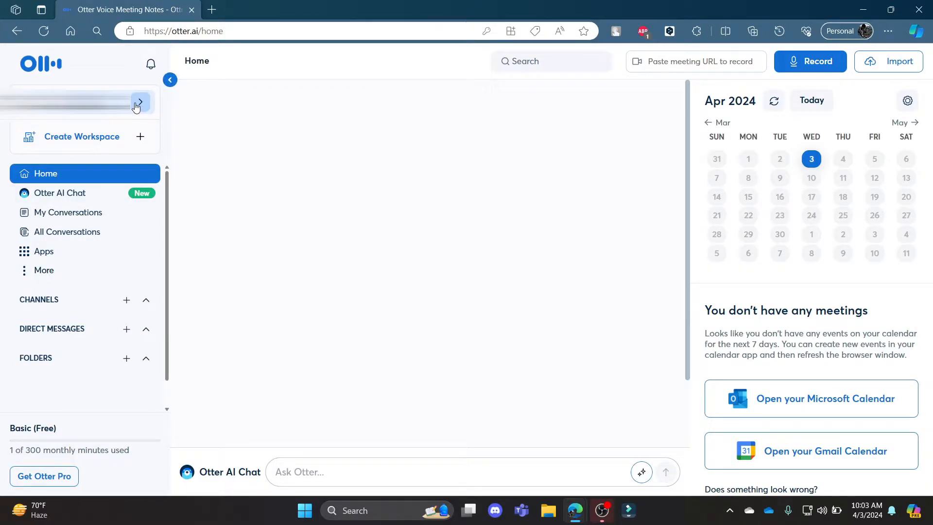
Step: Bring up the account menu from the workspace name in the left sidebar
left_click(138, 101)
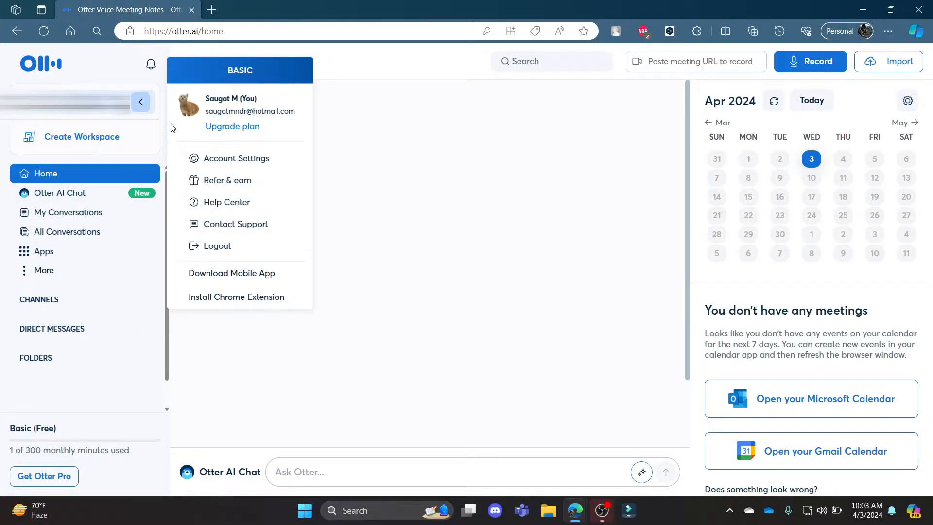
Step: Go to Account Settings and scroll the General tab down to the Delete account option
left_click(237, 158)
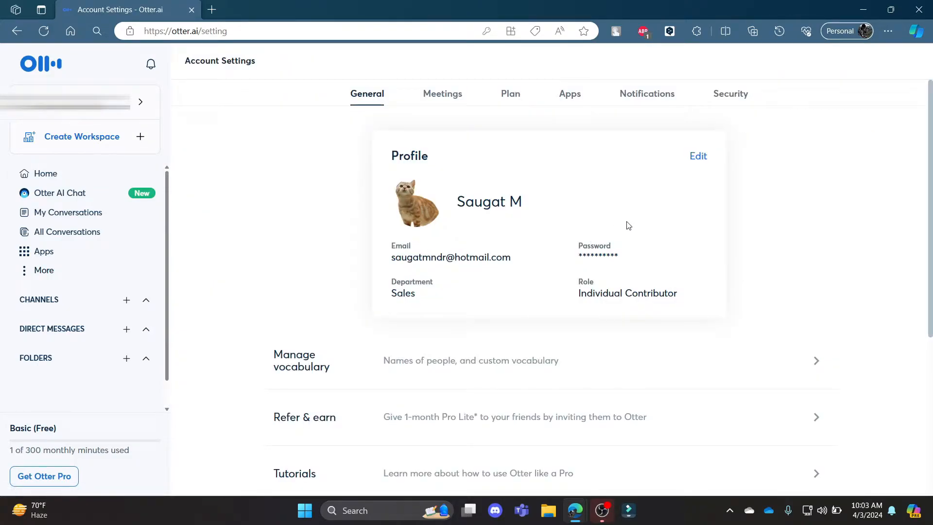
scroll("down", 3)
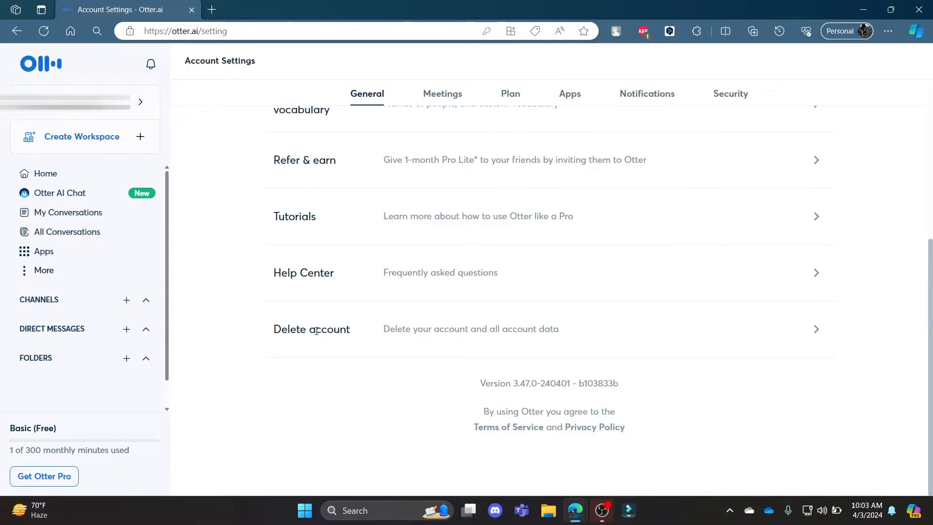
mouse_move(435, 338)
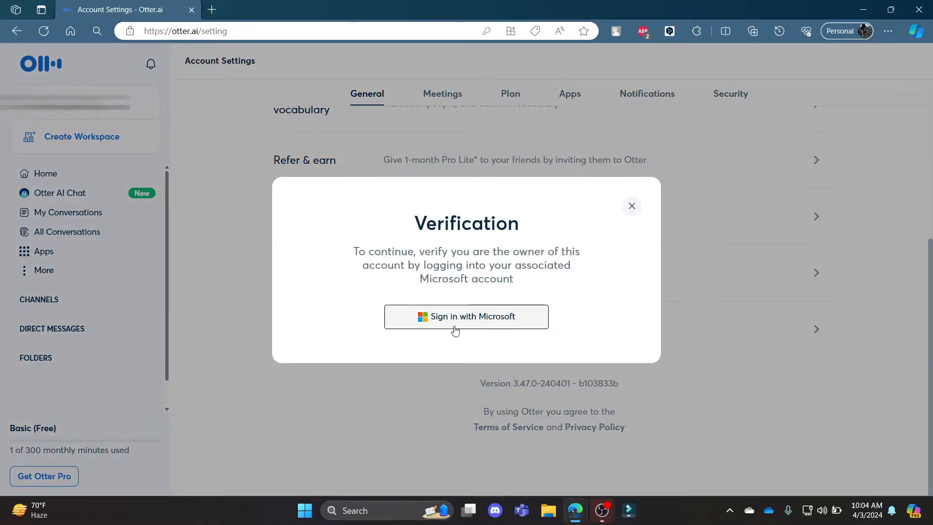
Step: Verify account ownership via Sign in with Microsoft and continue with the linked account
left_click(465, 316)
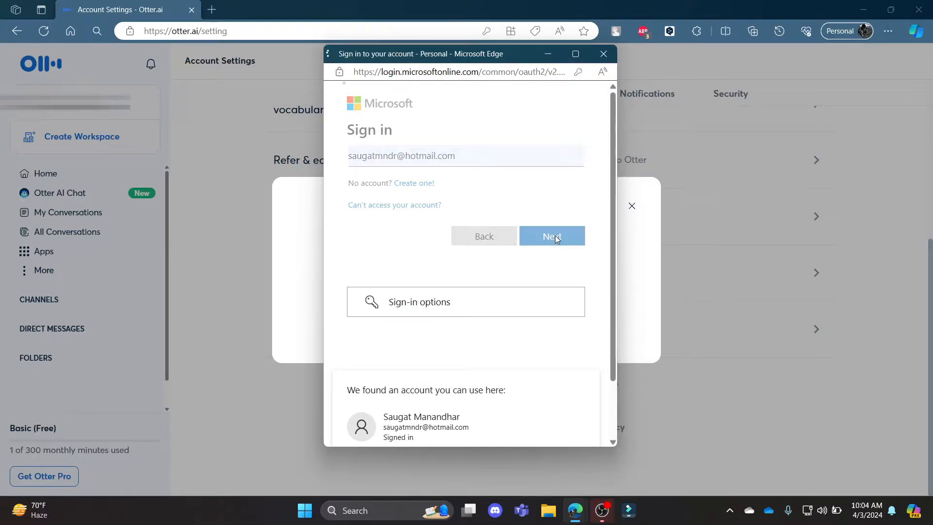
left_click(550, 235)
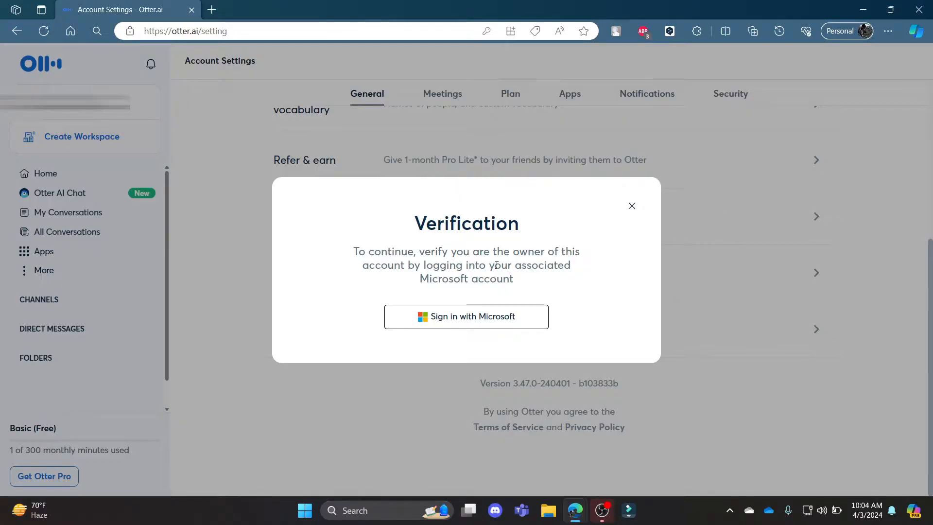
left_click(466, 316)
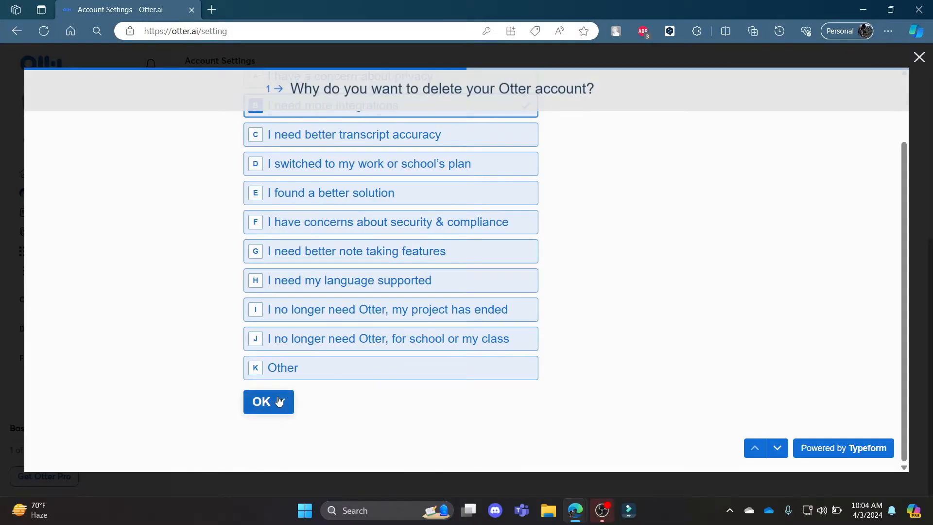
Step: Submit the selected deletion reasons in the Typeform exit survey
left_click(269, 401)
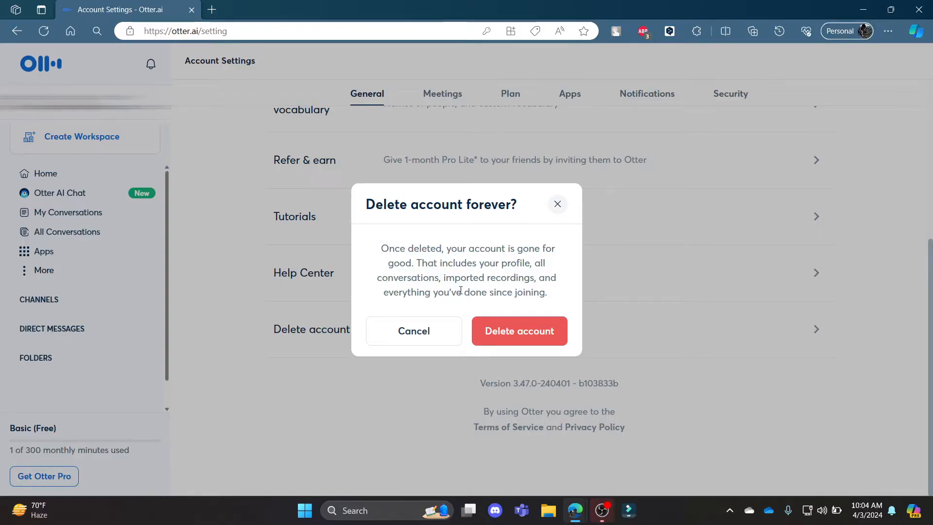
mouse_move(463, 296)
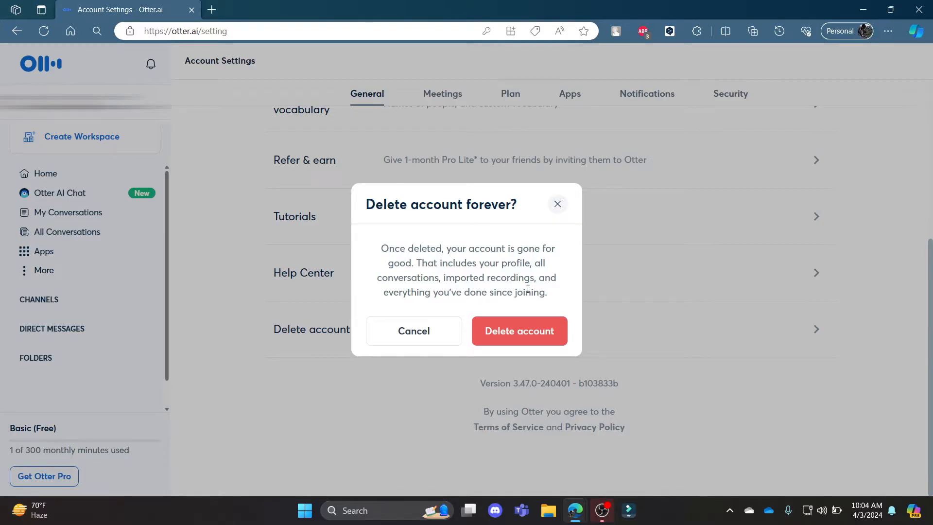
mouse_move(519, 331)
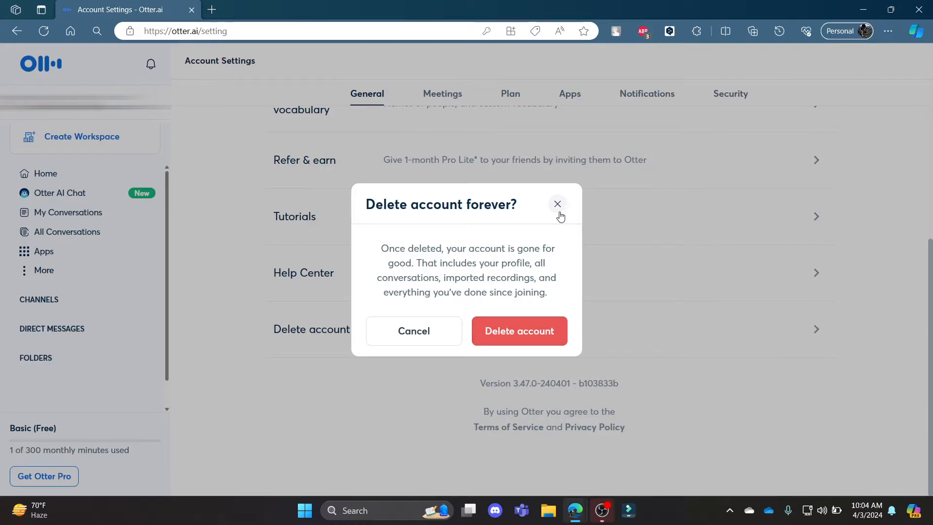
Step: Dismiss the 'Delete account forever?' warning, keeping the account intact
left_click(557, 204)
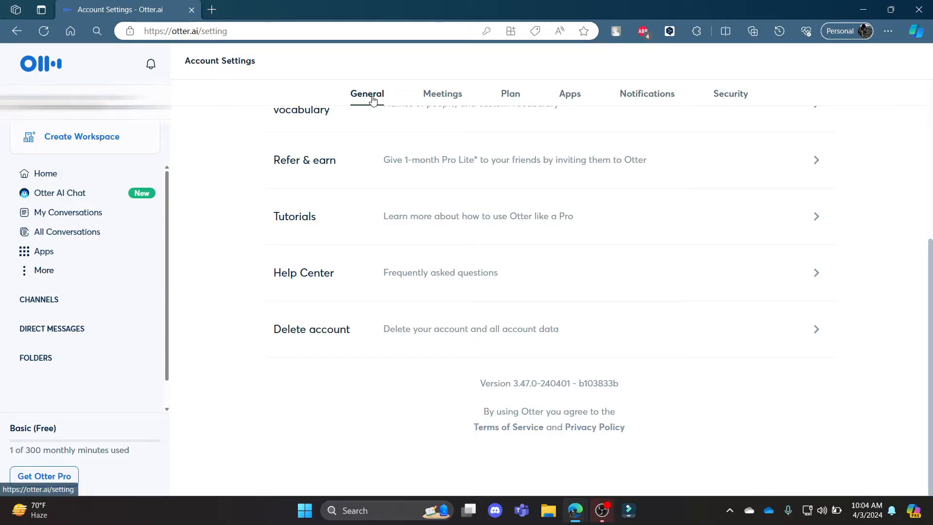
Step: Start Delete account again and answer the verification with Sign in with Microsoft
left_click(311, 329)
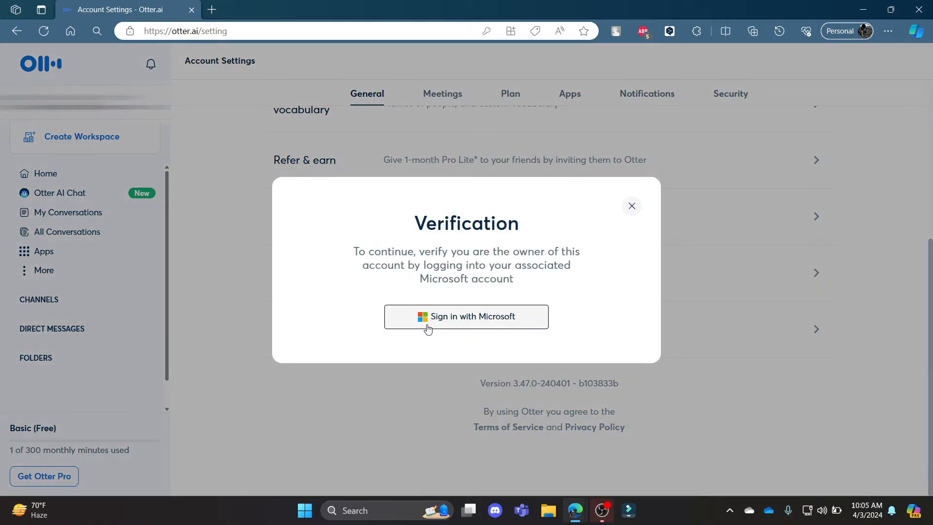
mouse_move(457, 322)
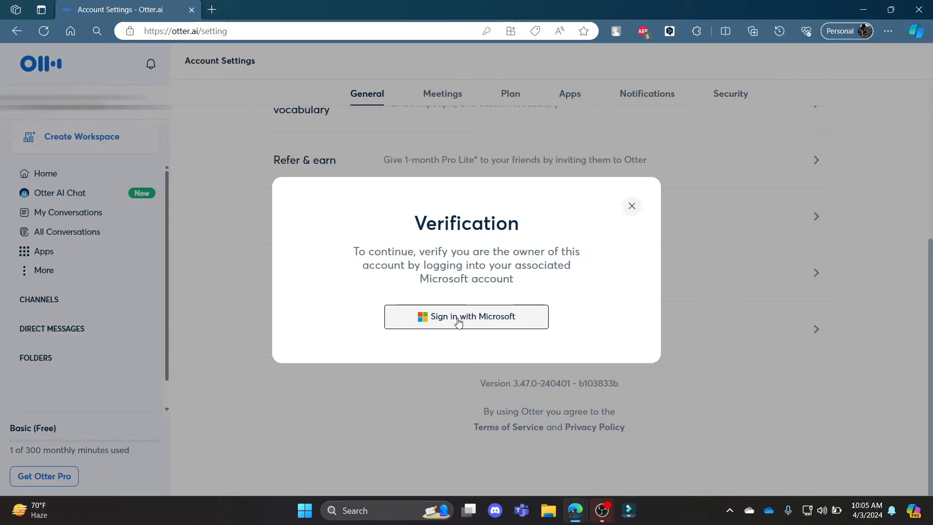
left_click(465, 316)
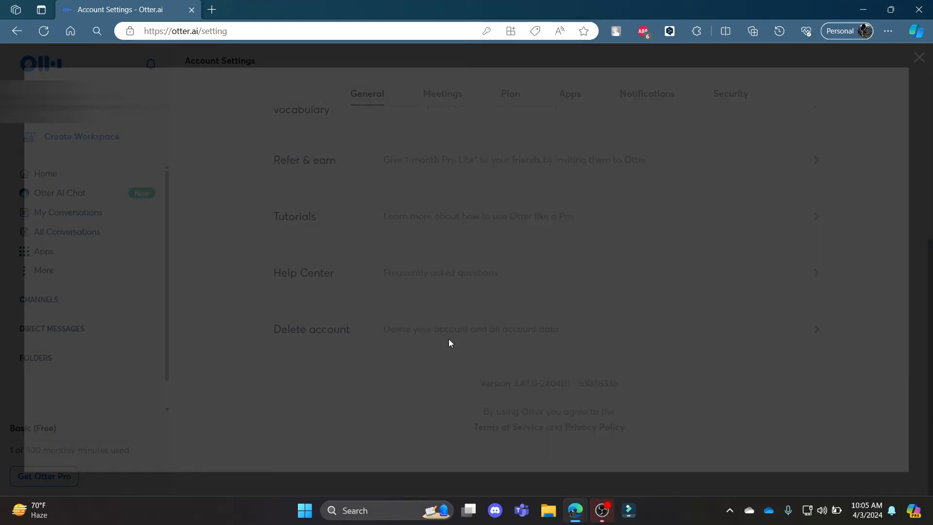
Step: Answer the survey with 'I need more integrations' and a recommendation rating of 5
left_click(311, 330)
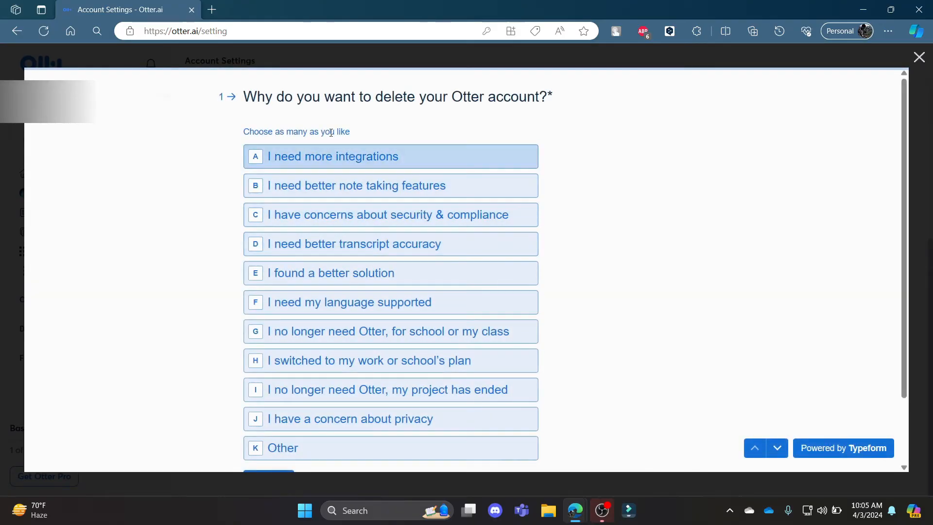
left_click(391, 156)
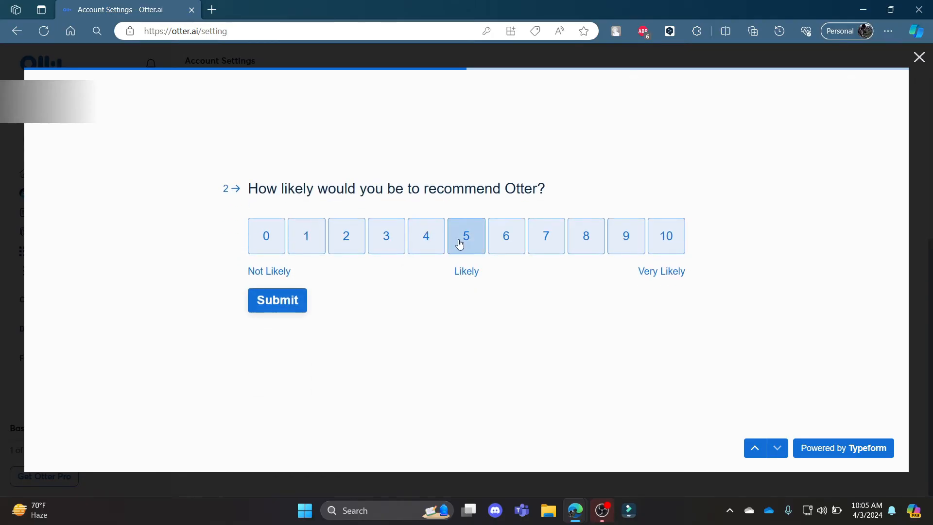
left_click(465, 235)
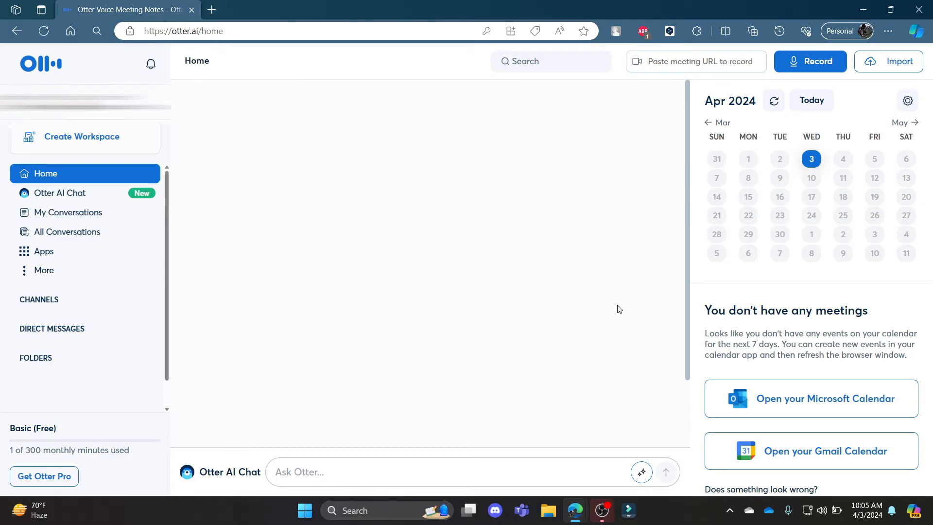
mouse_move(609, 309)
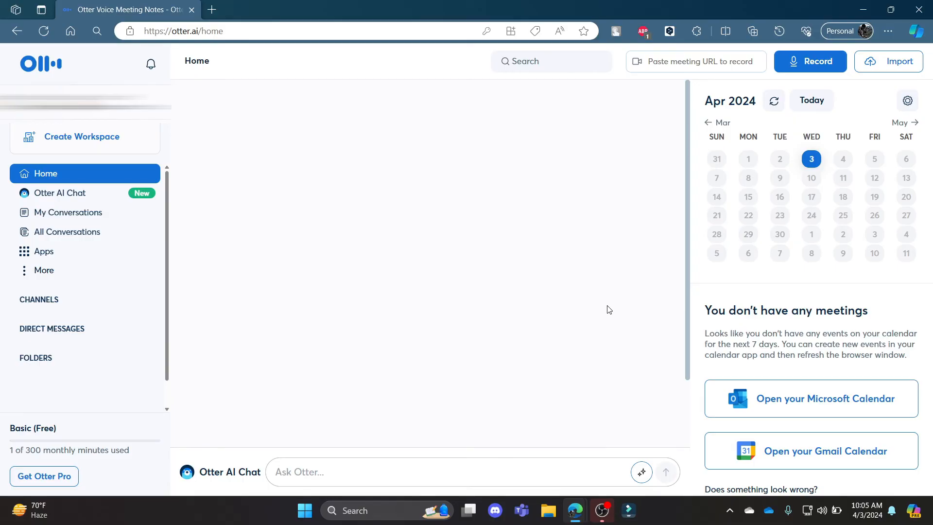